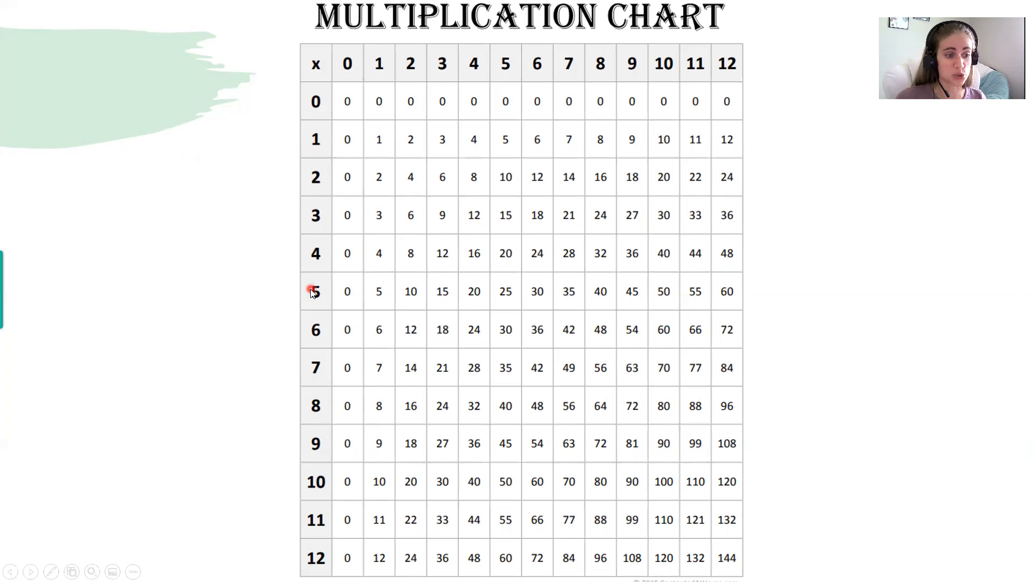
mouse_move(279, 435)
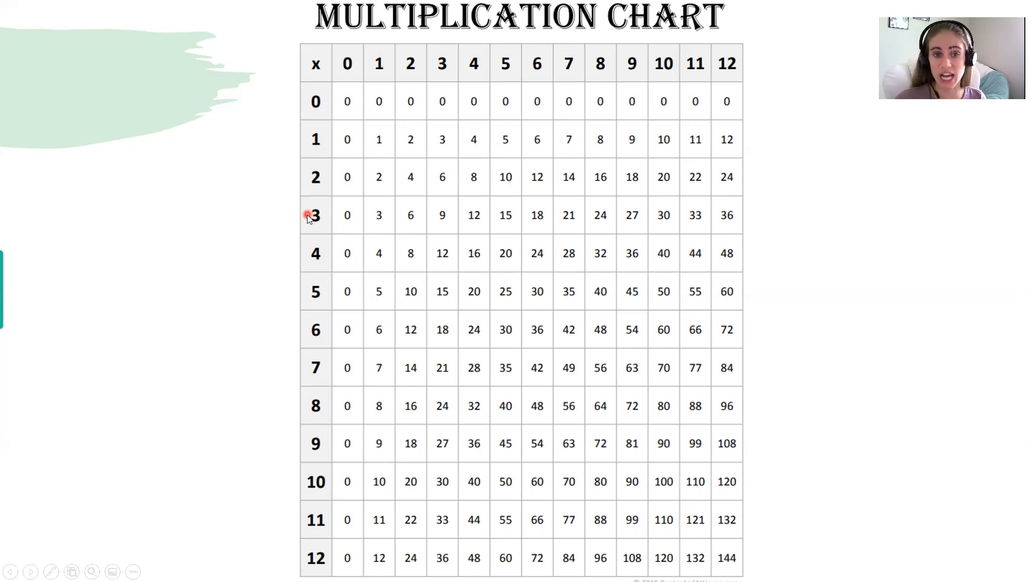
mouse_move(306, 248)
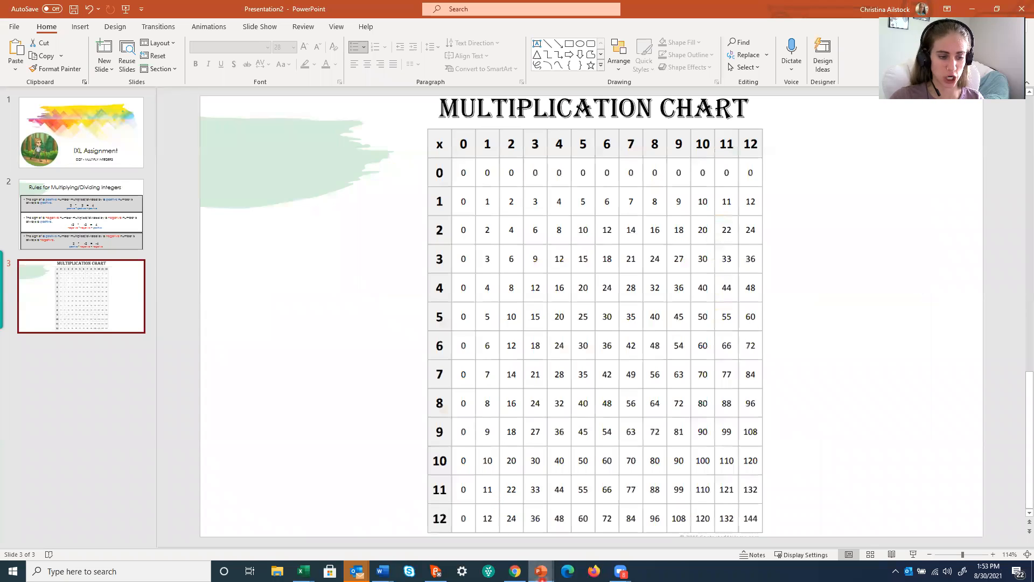
- Show slide 2 with the rules for multiplying and dividing integers
click(81, 213)
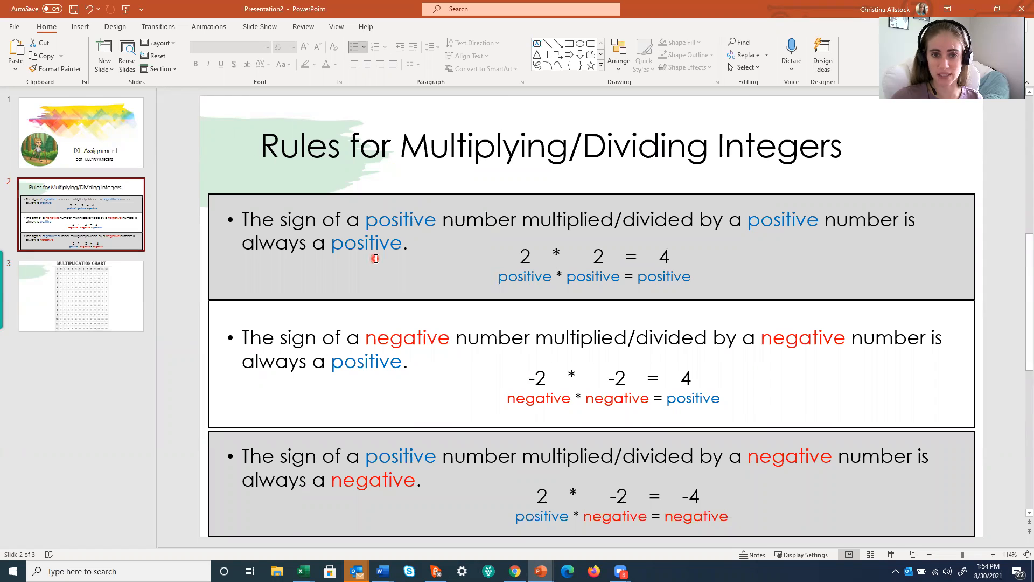
mouse_move(384, 378)
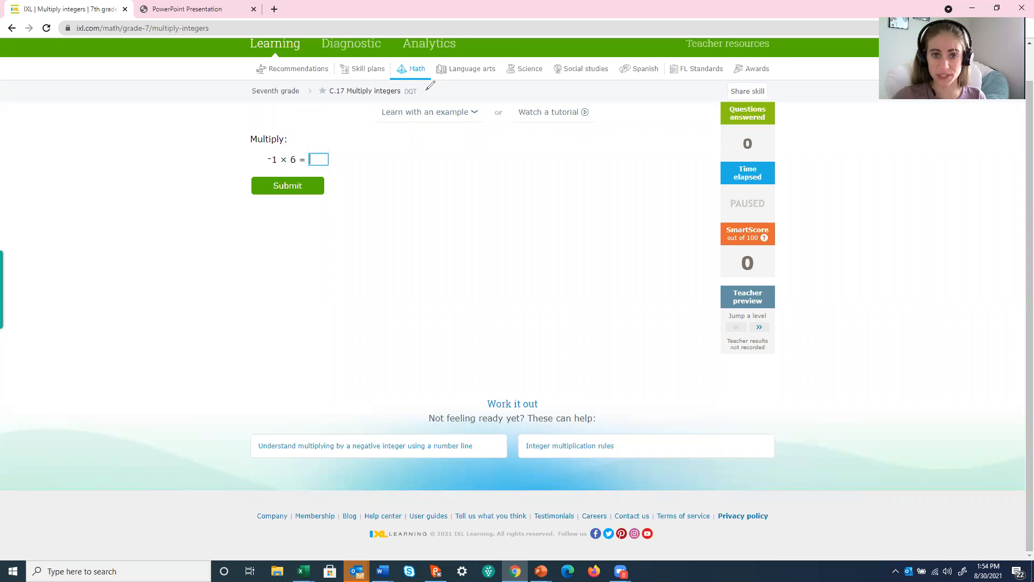
- Ink the product 6 and the − · + sign rule, then answer −1 × 6 with −6
drag(481, 165, 476, 201)
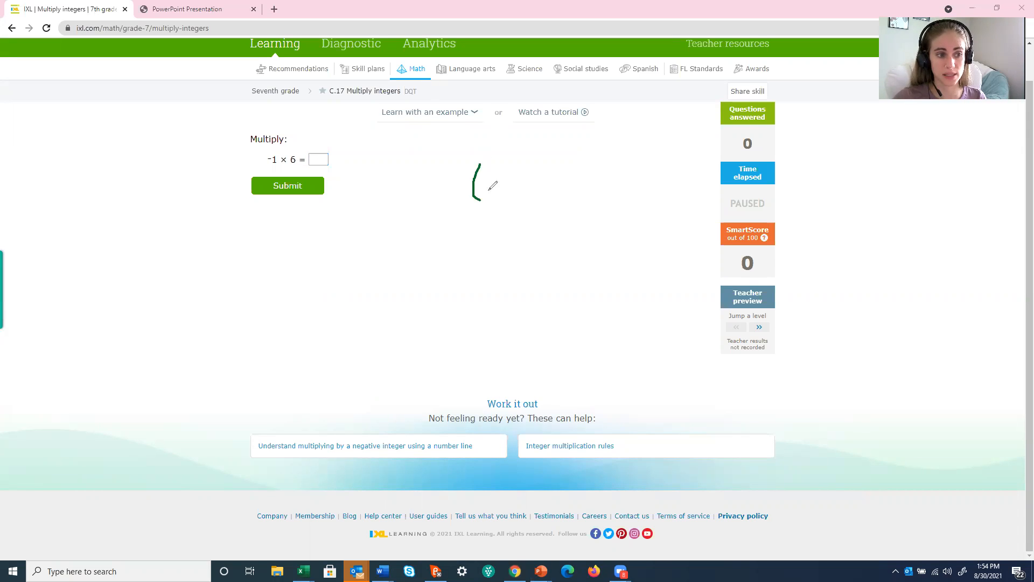
drag(475, 165, 482, 202)
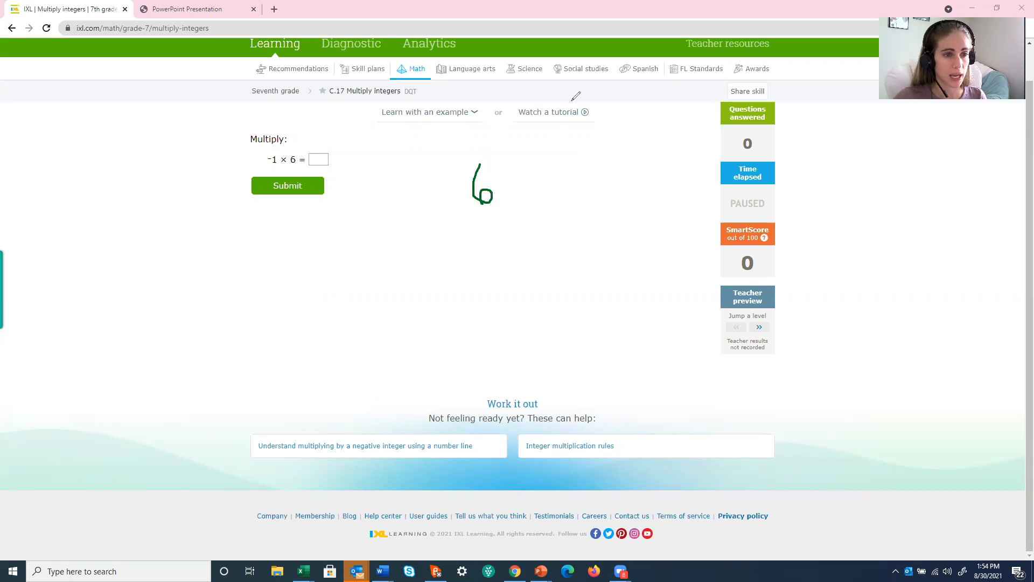
mouse_move(349, 262)
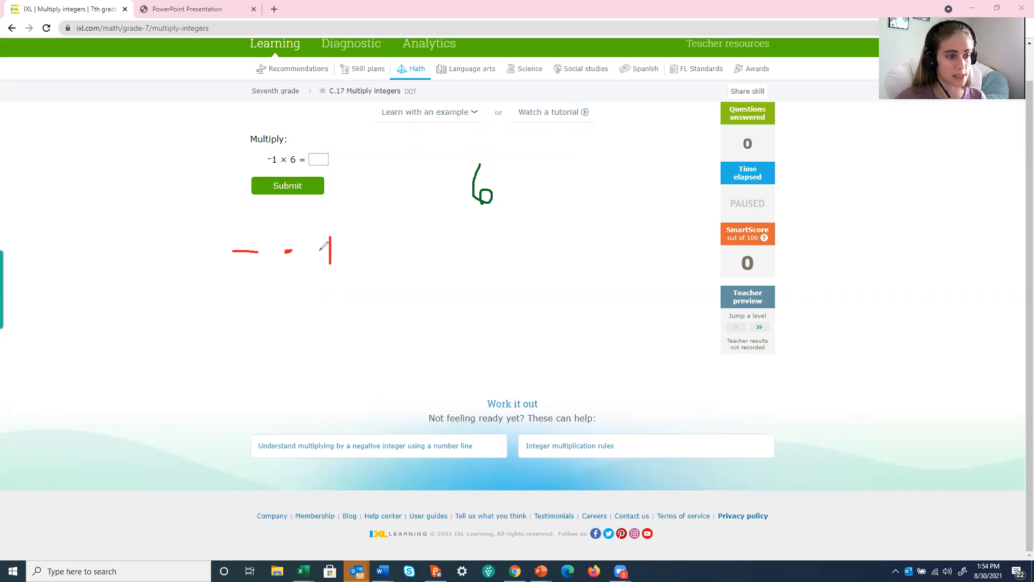
drag(320, 249, 341, 249)
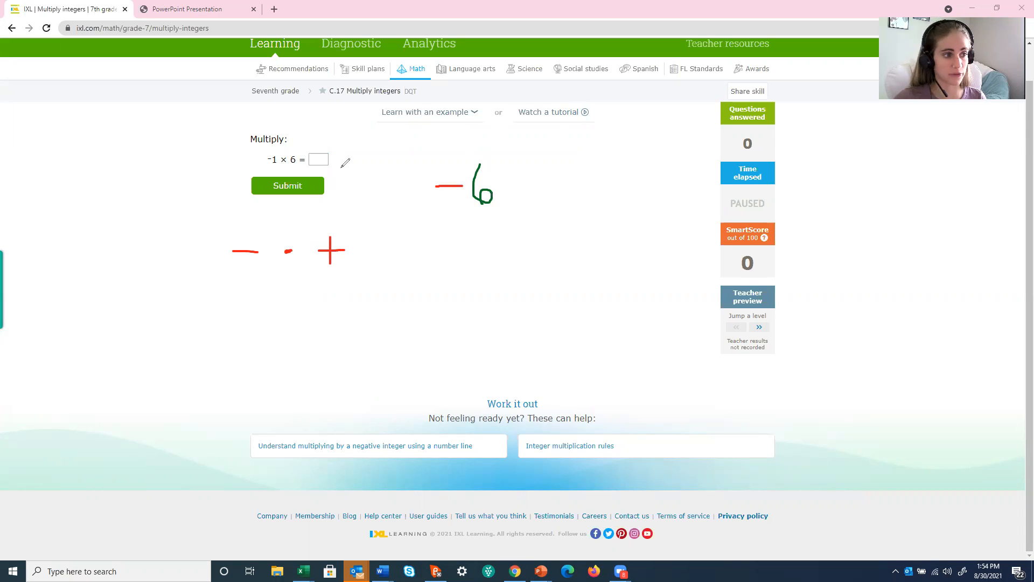
click(319, 159)
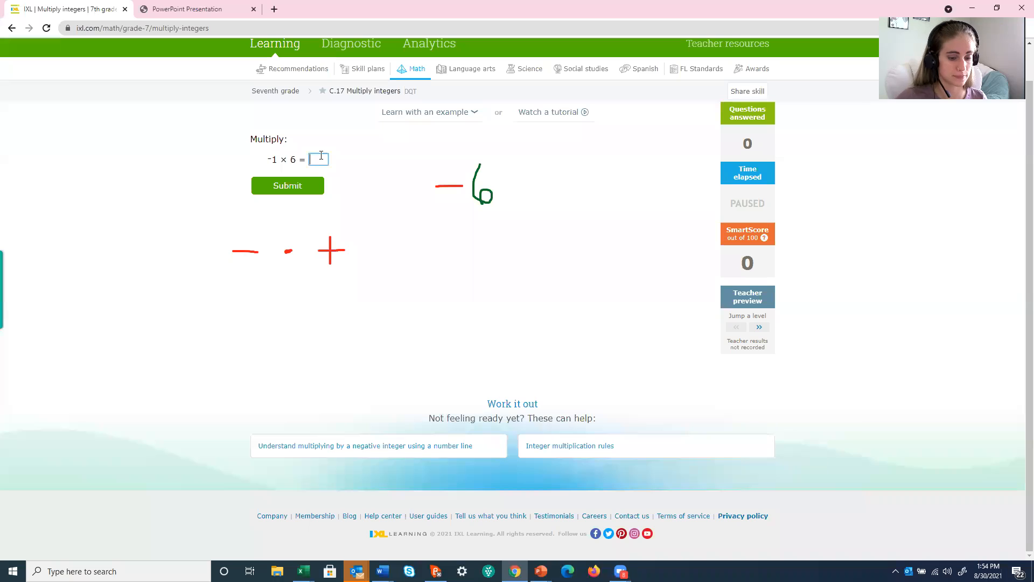
text(-6)
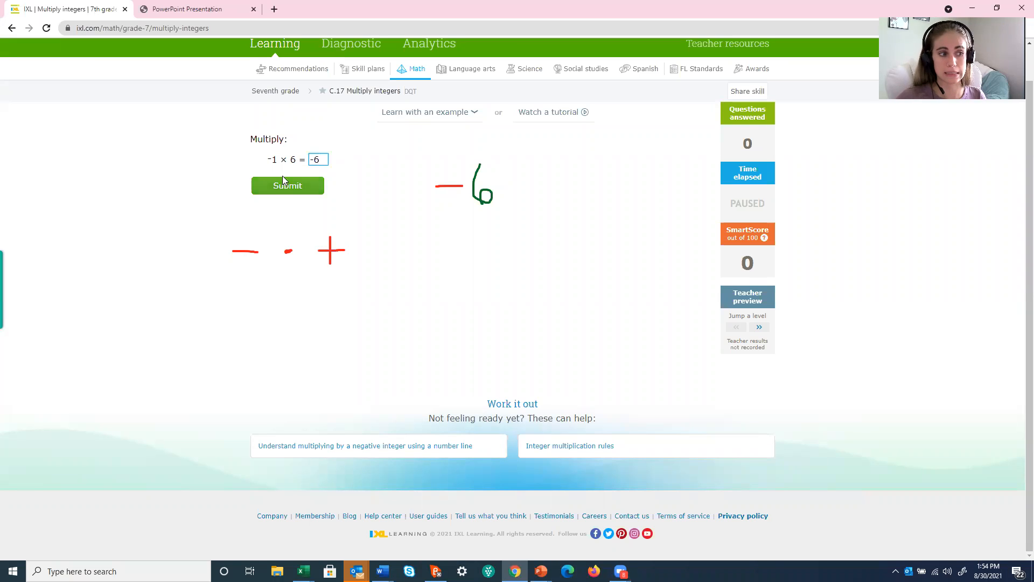
click(286, 185)
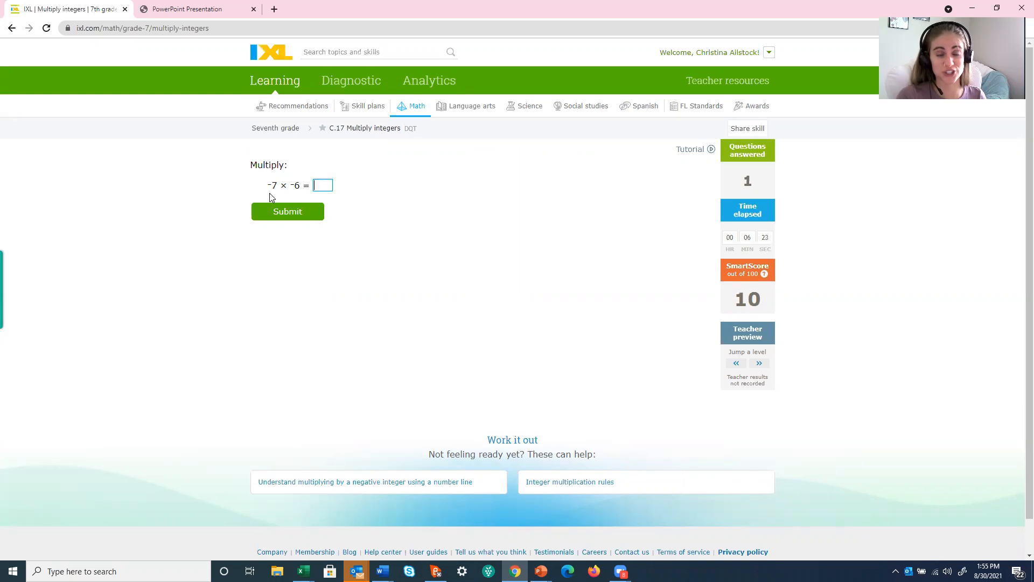
mouse_move(386, 110)
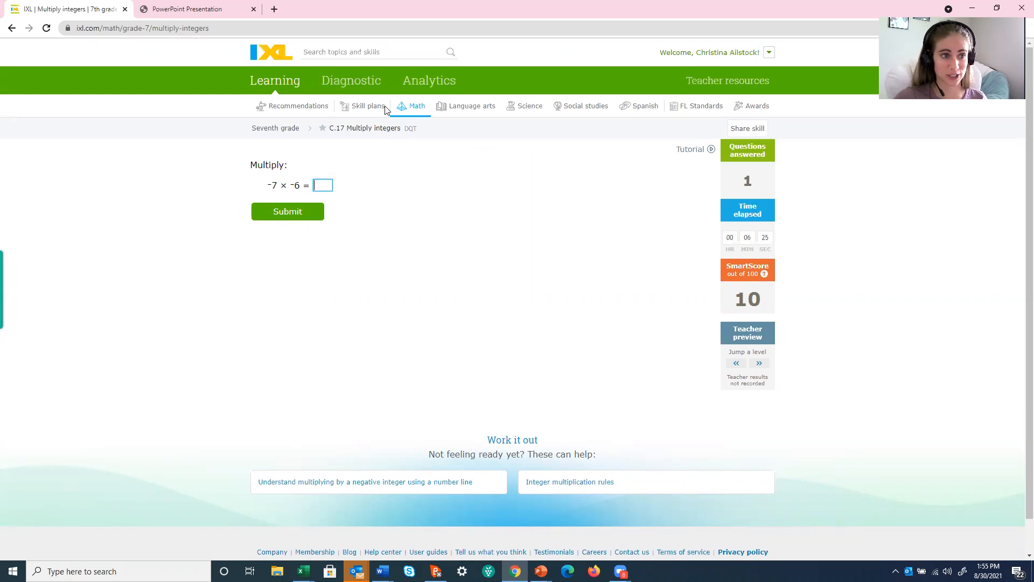
mouse_move(451, 107)
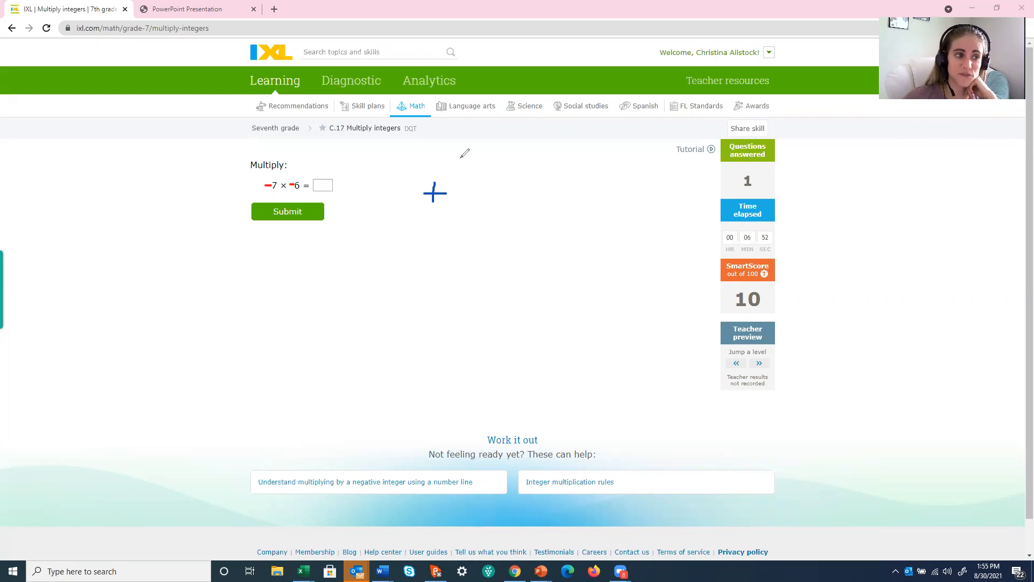
- Answer −7 × −6 with 42 and submit it
click(323, 185)
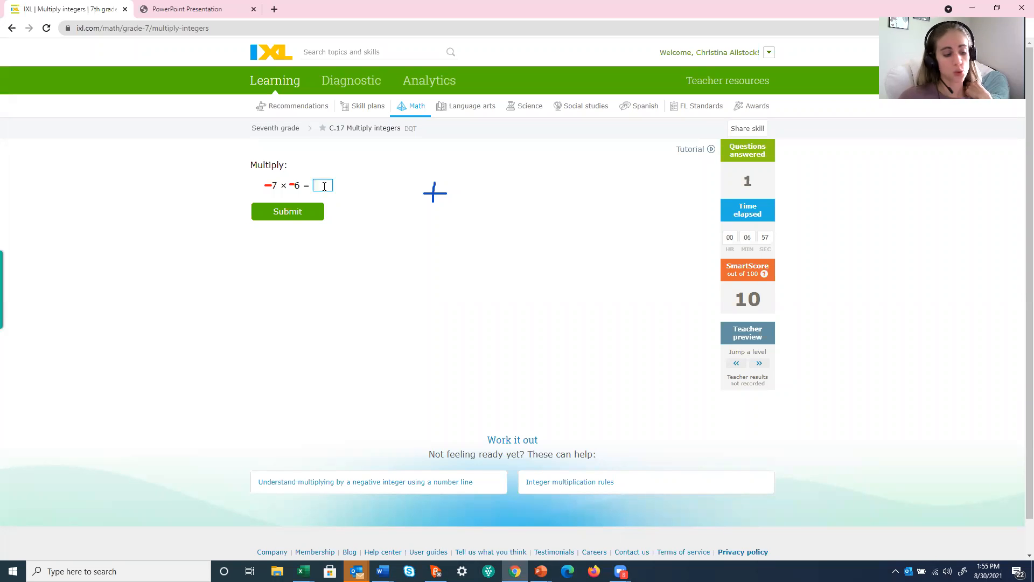
text(42)
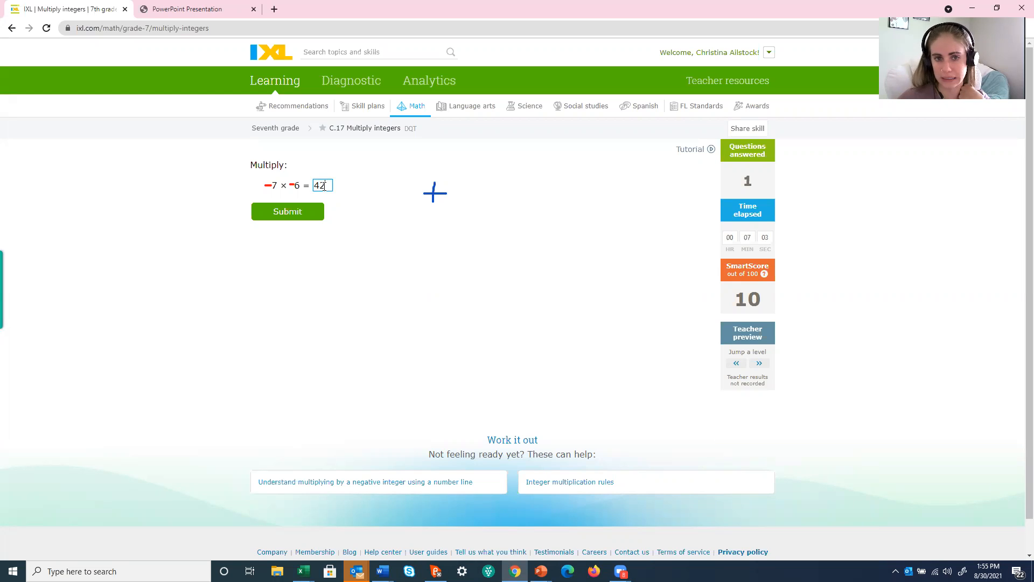
click(287, 211)
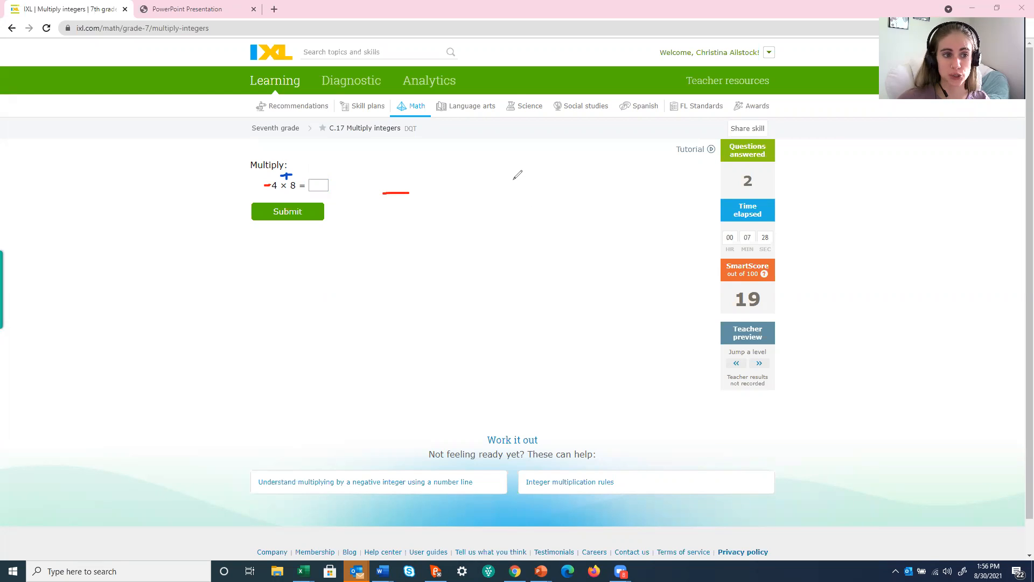
mouse_move(620, 119)
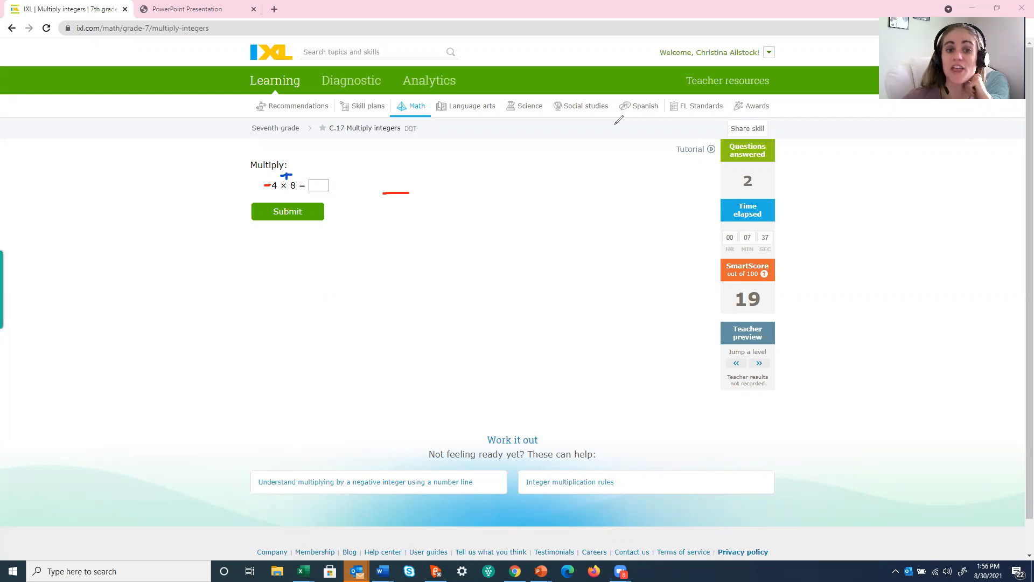
- Write −32 in ink and submit −32 as the answer to −4 × 8
drag(416, 178, 432, 208)
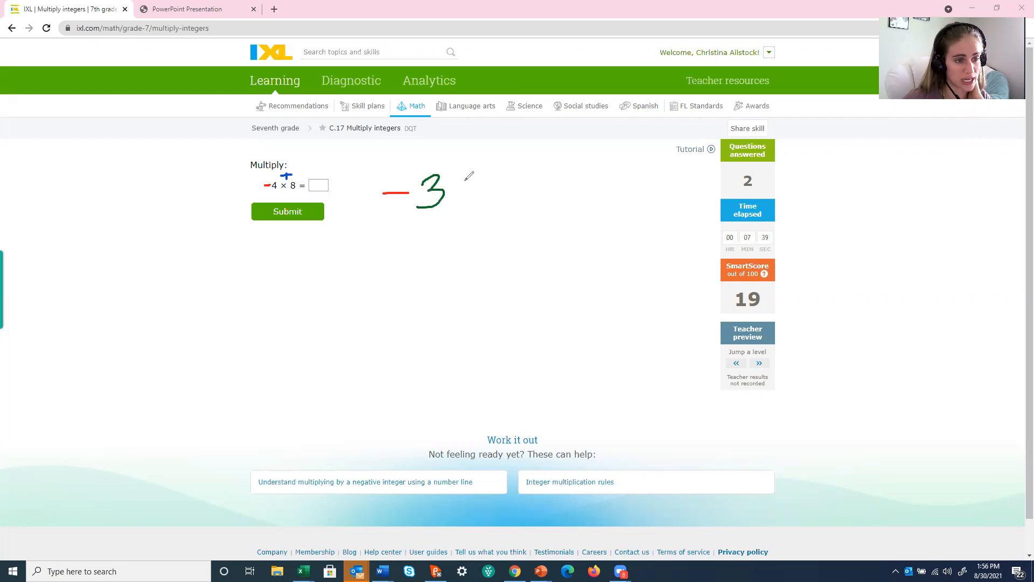
drag(462, 178, 491, 204)
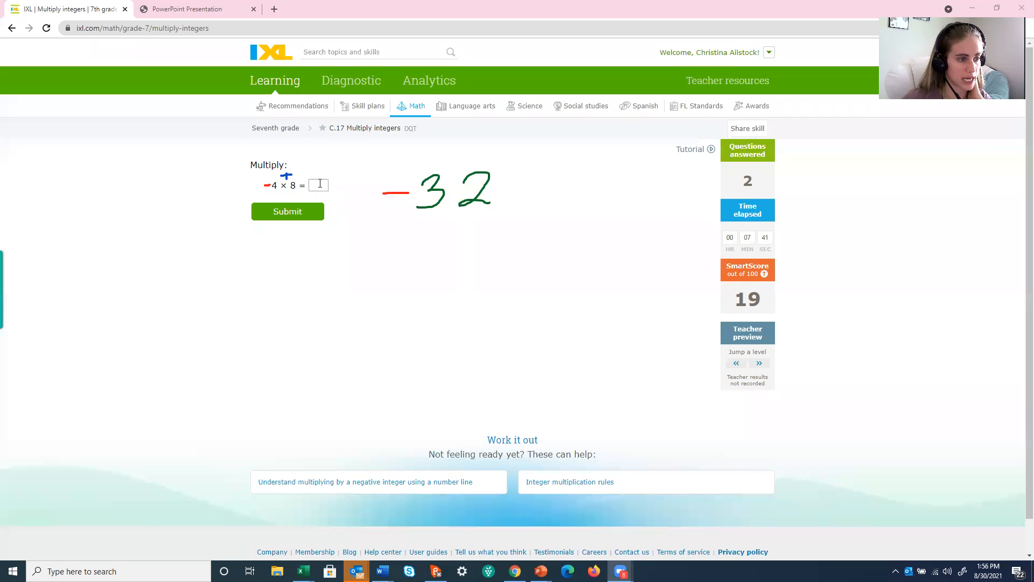
text(-32)
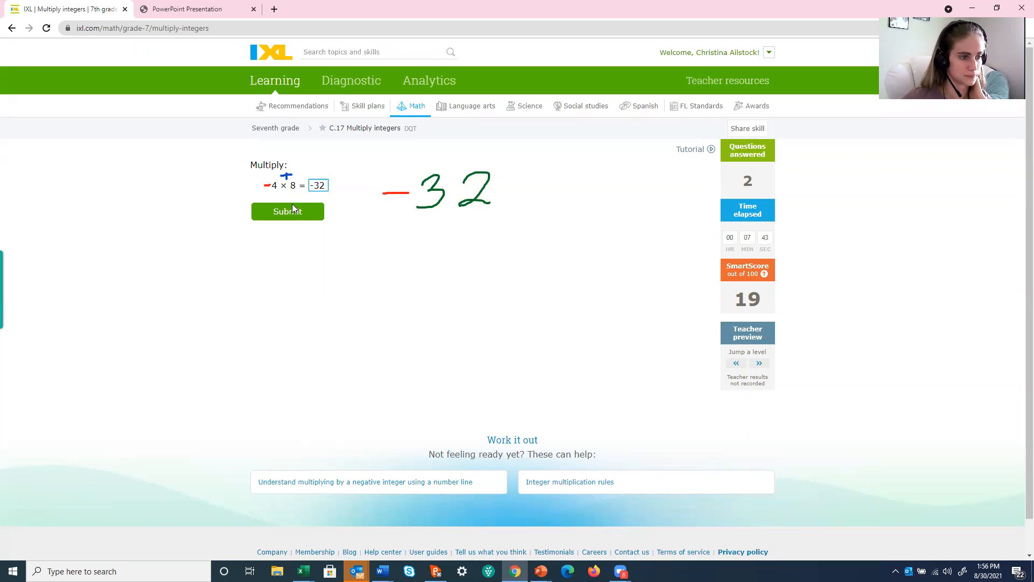
click(288, 211)
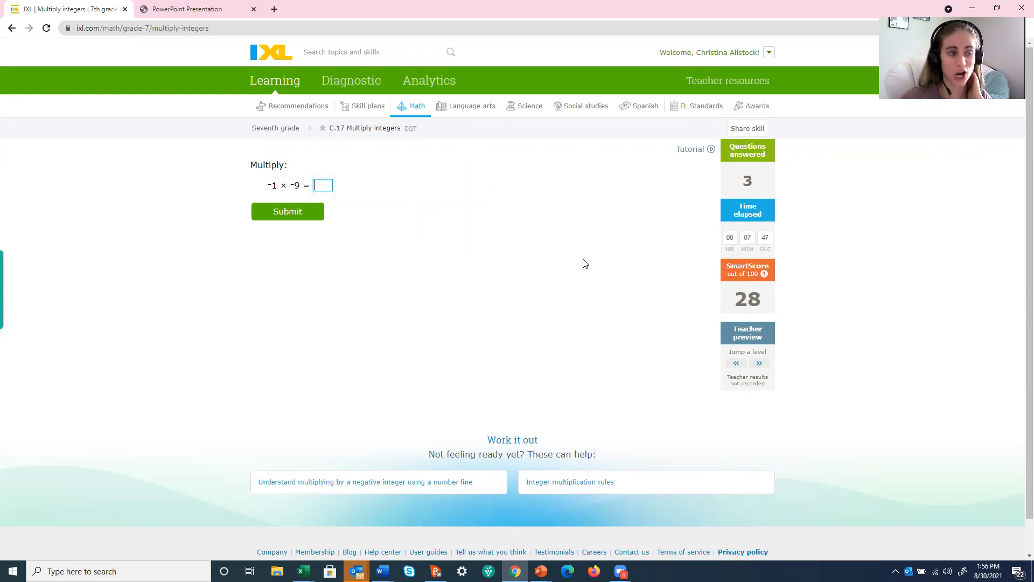
mouse_move(630, 289)
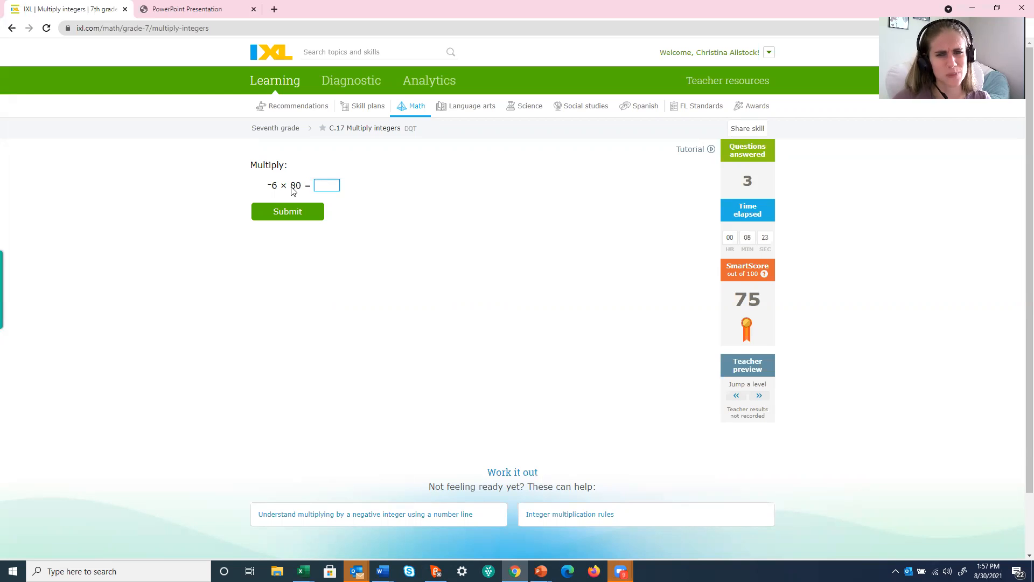
mouse_move(545, 99)
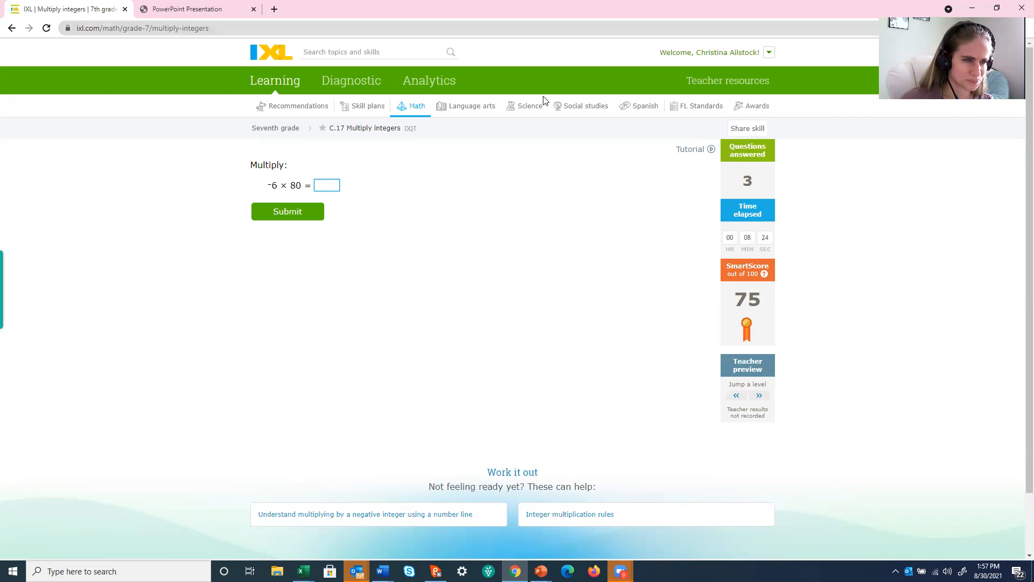
mouse_move(568, 104)
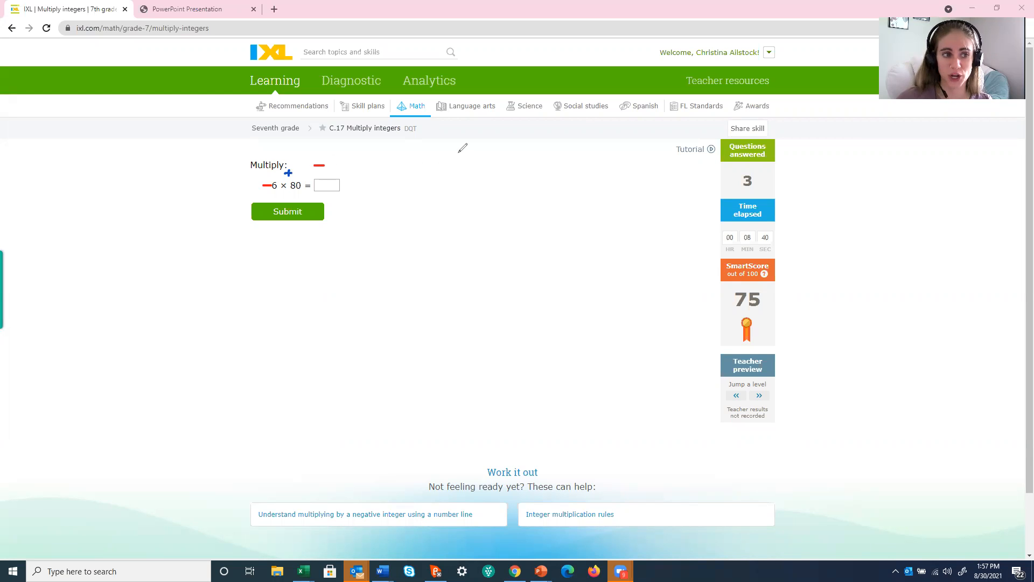
mouse_move(556, 183)
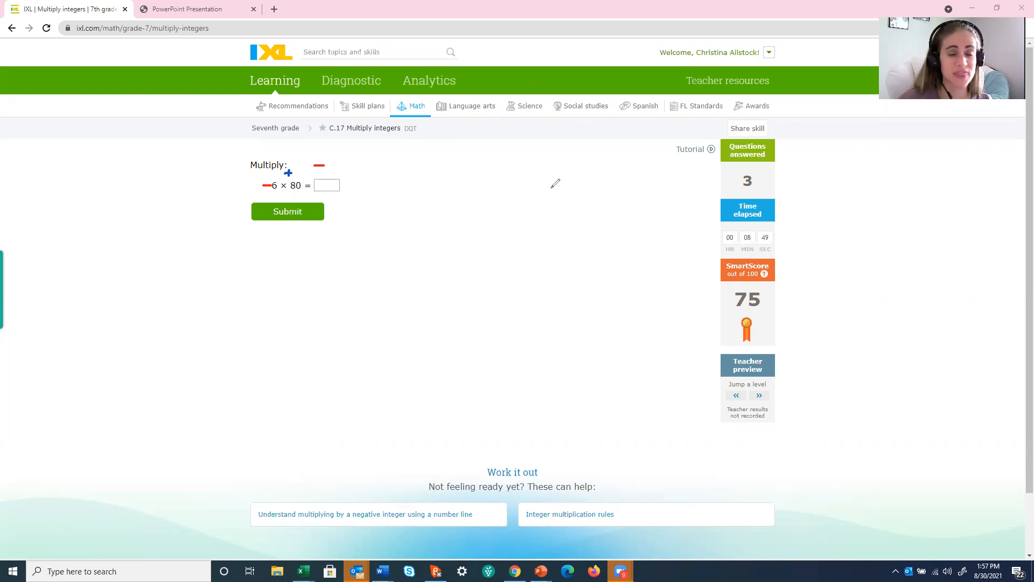
- Work out 80 × 6 = 480 as a vertical multiplication in ink and submit −480 for −6 × 80
drag(541, 184, 527, 198)
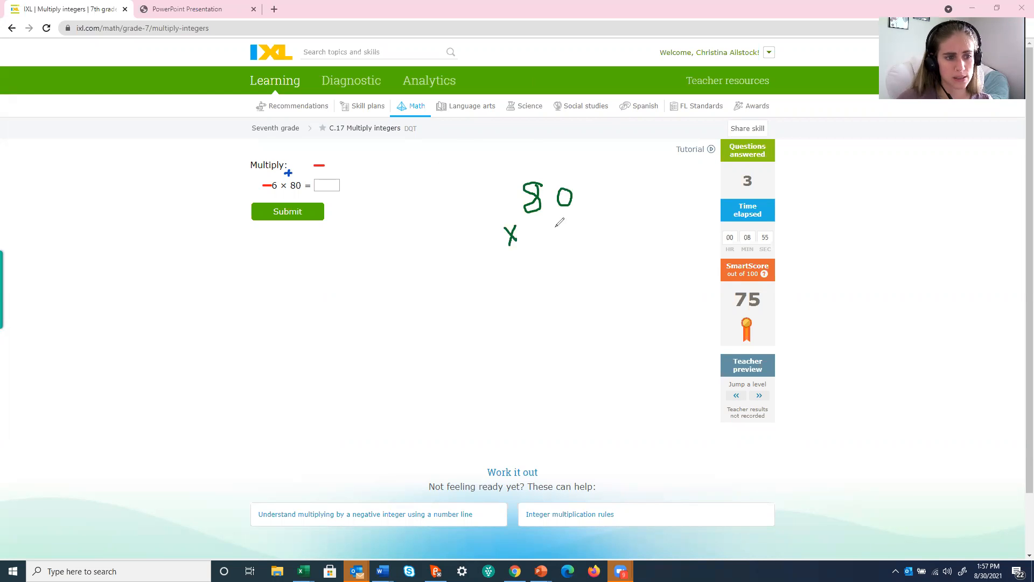
drag(563, 224, 581, 244)
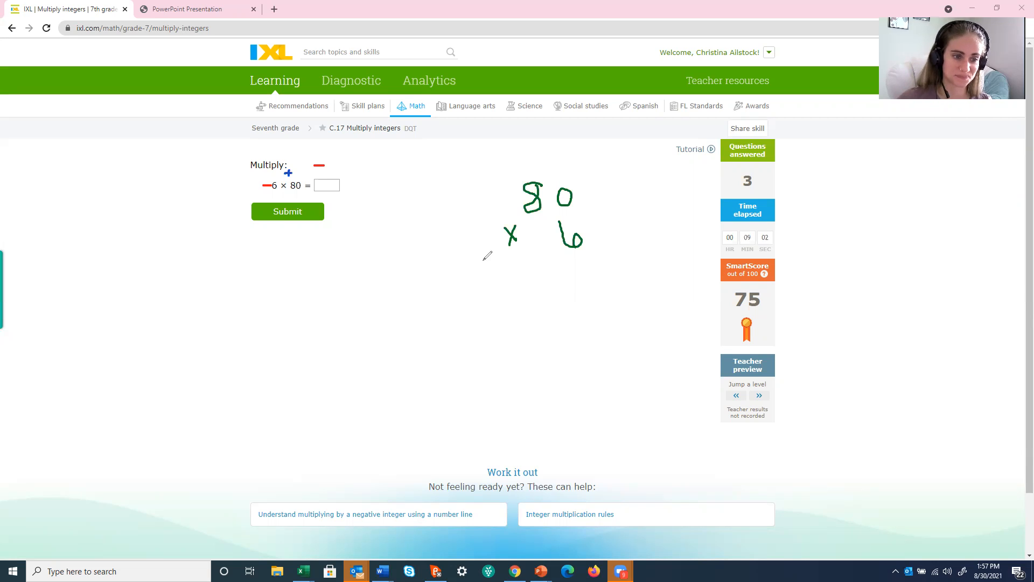
drag(482, 259, 627, 258)
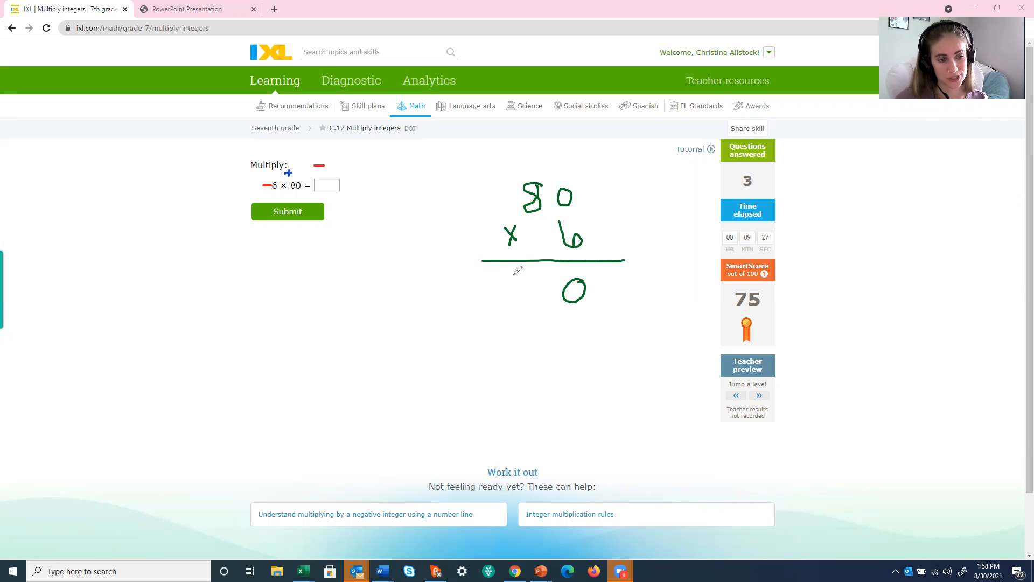
drag(507, 277, 541, 303)
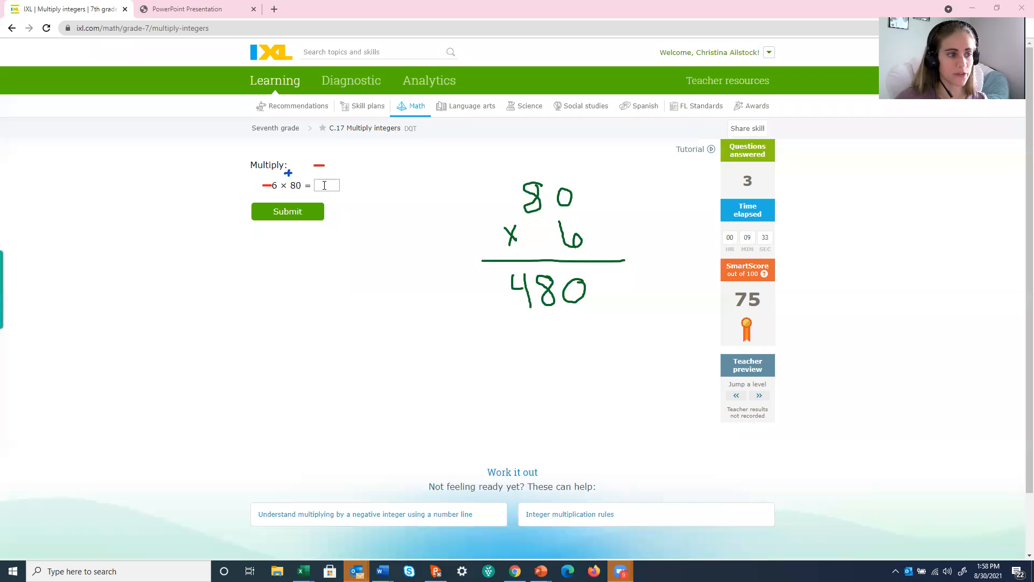
text(-48)
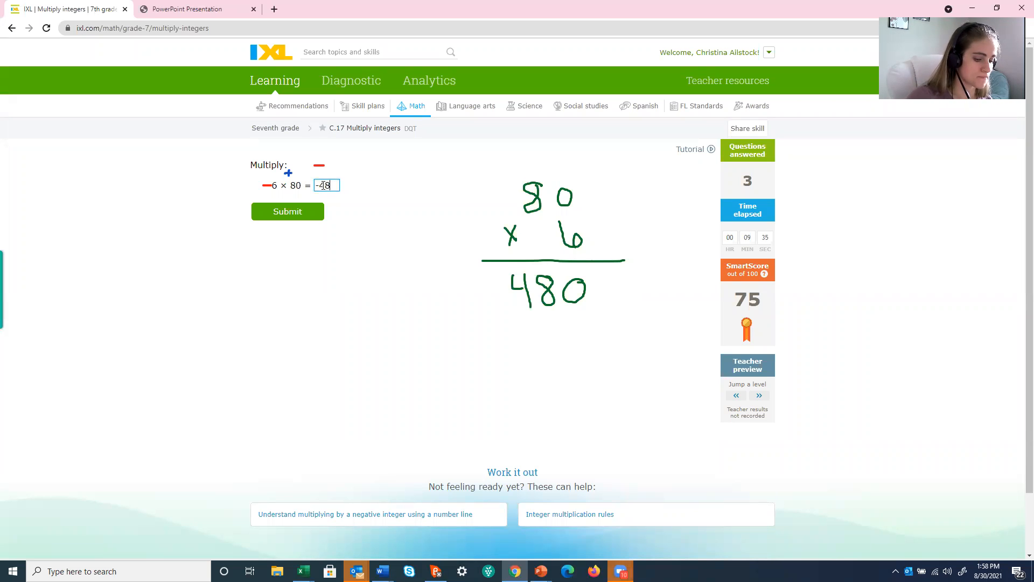
click(286, 211)
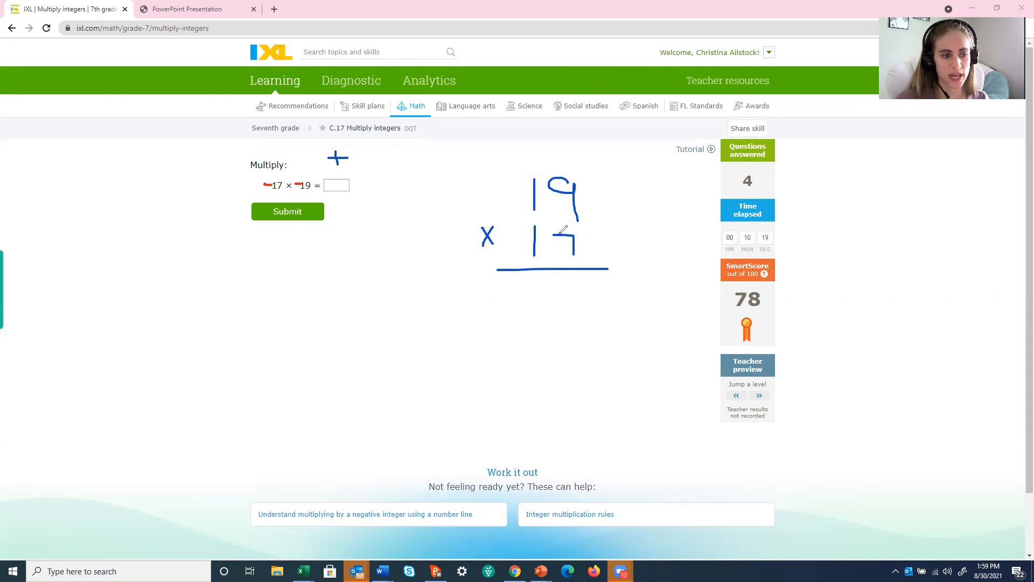
mouse_move(627, 129)
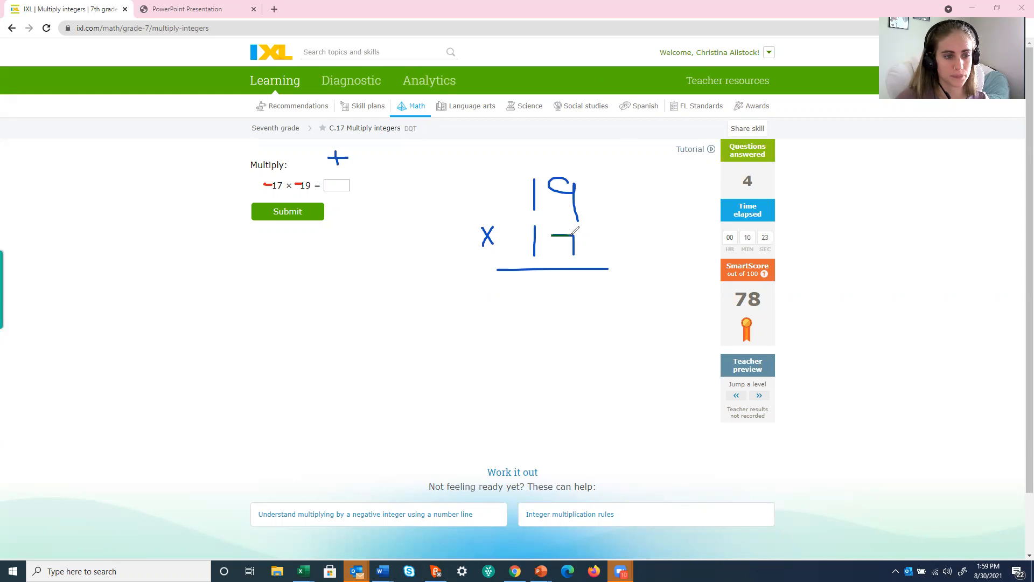
- Multiply the ones digit of 19 × 17 in green, writing the carried 6 above the 19
drag(554, 231, 574, 258)
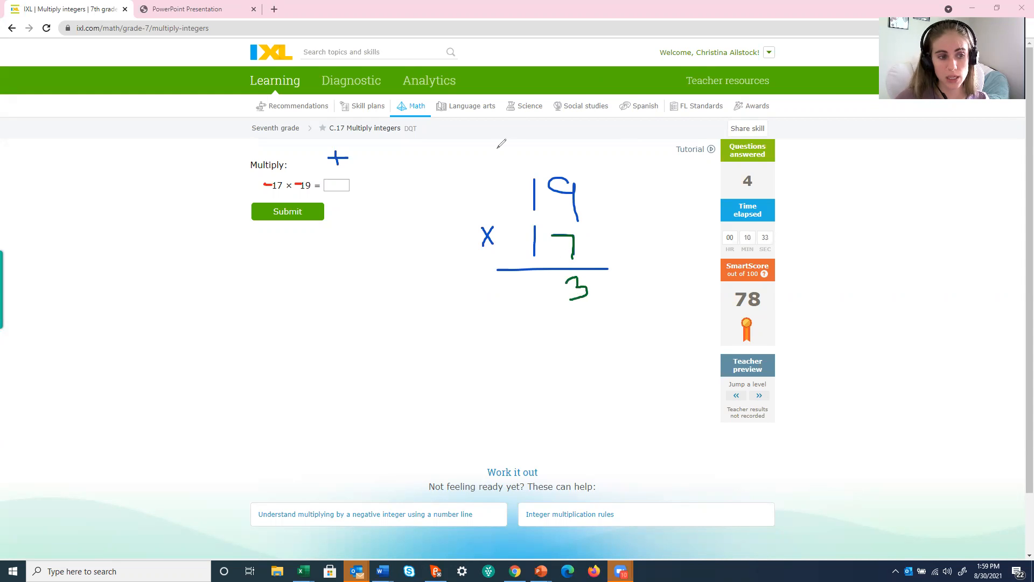
drag(511, 165, 522, 149)
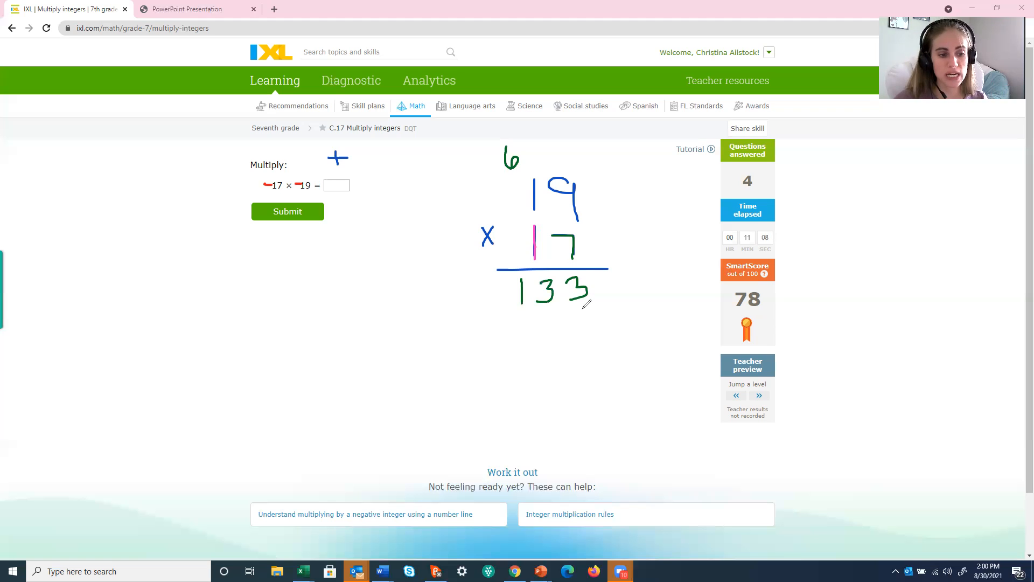
- Ink the second partial product 190, add to get 323, and submit 323 for −17 × −19
drag(574, 311, 587, 323)
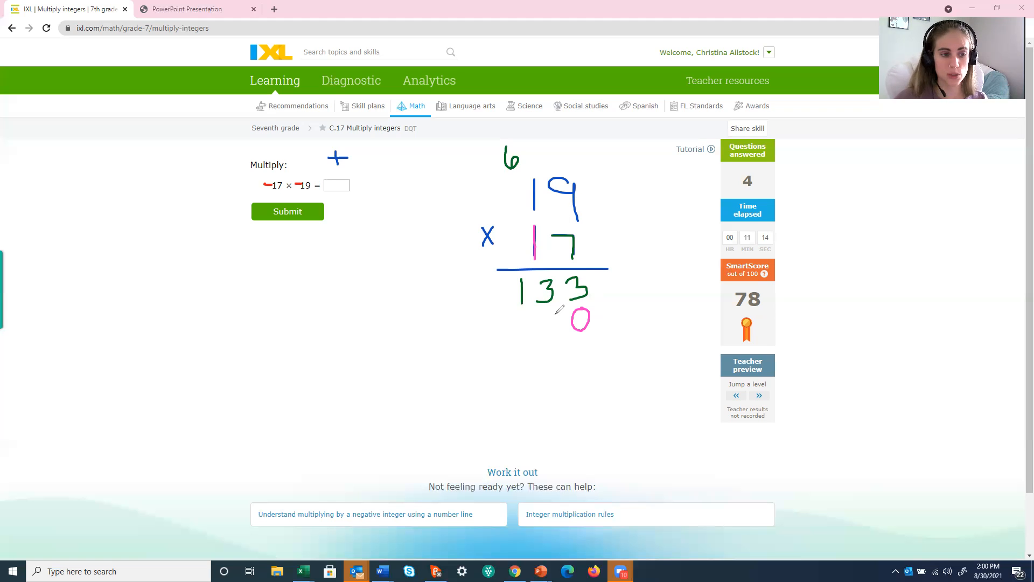
drag(544, 311, 554, 339)
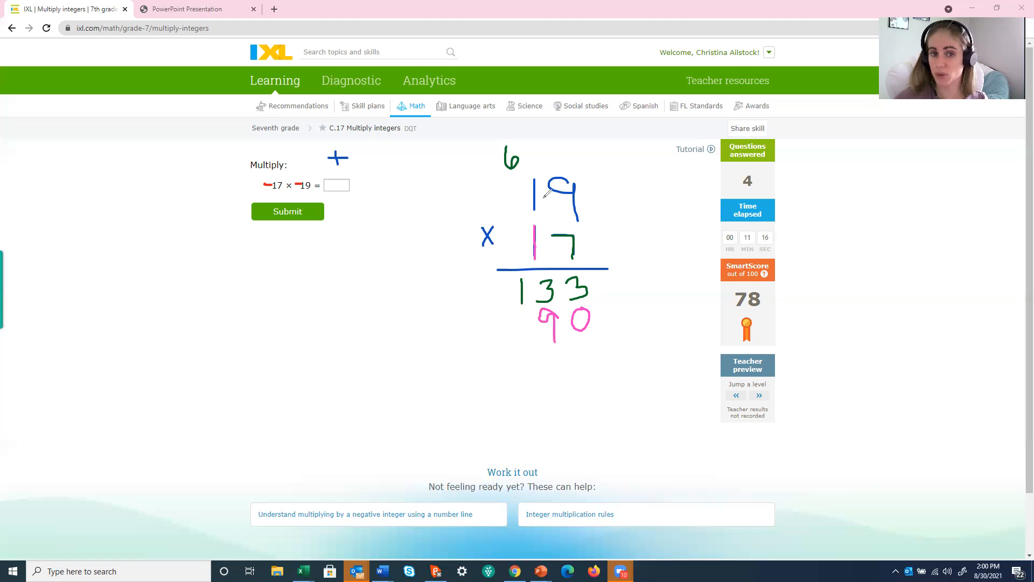
drag(521, 320, 522, 366)
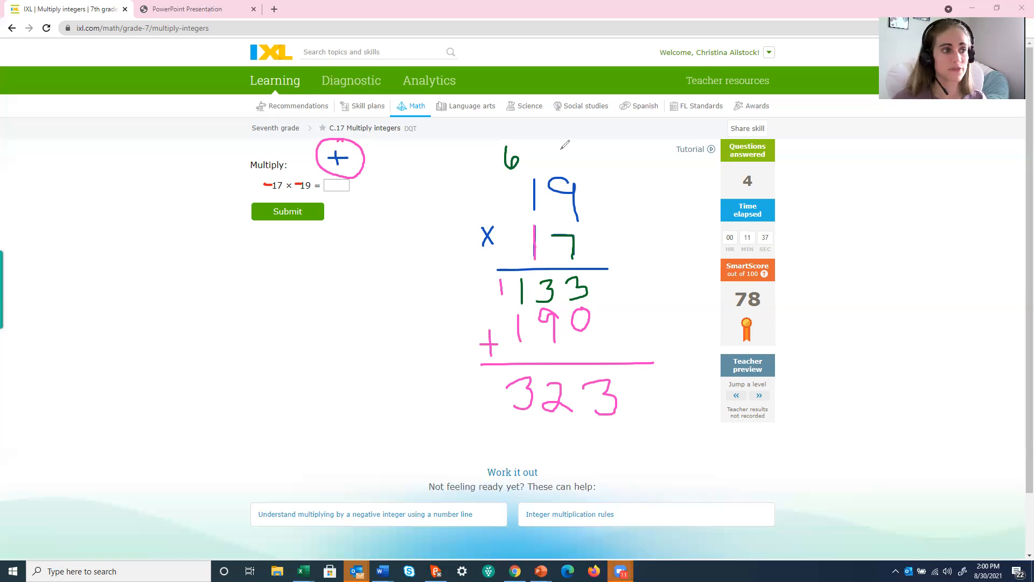
click(336, 185)
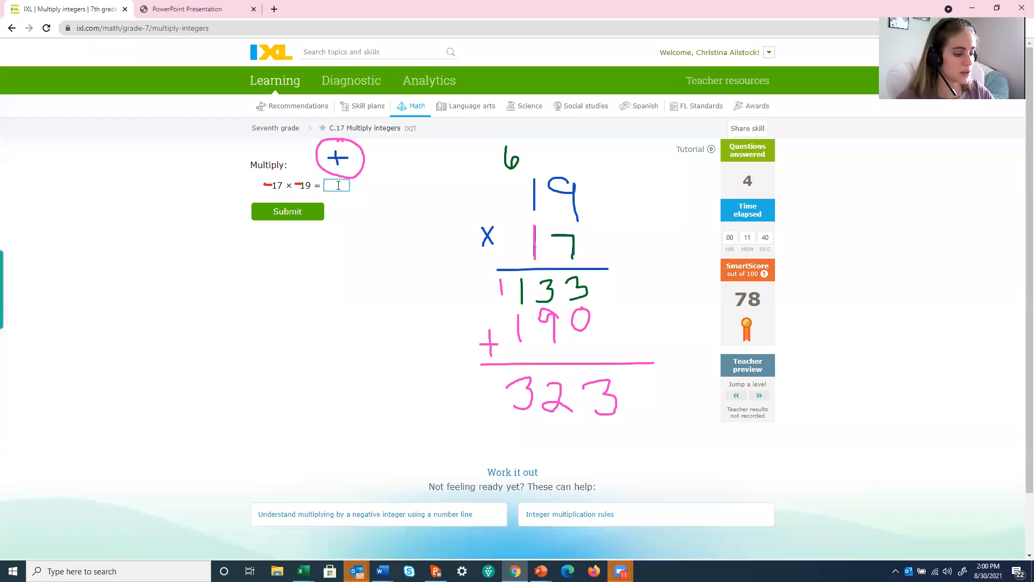
click(286, 211)
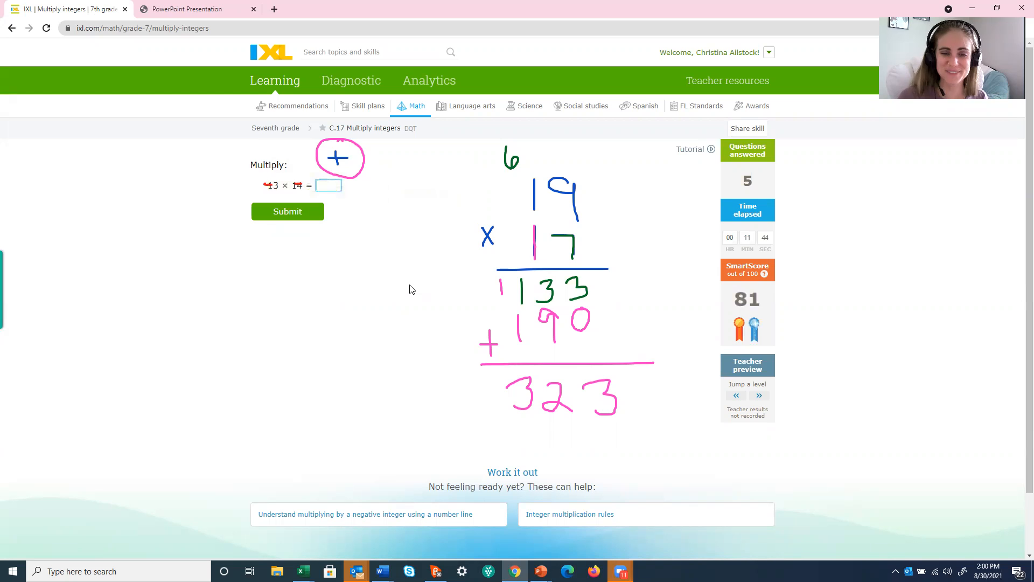
mouse_move(417, 278)
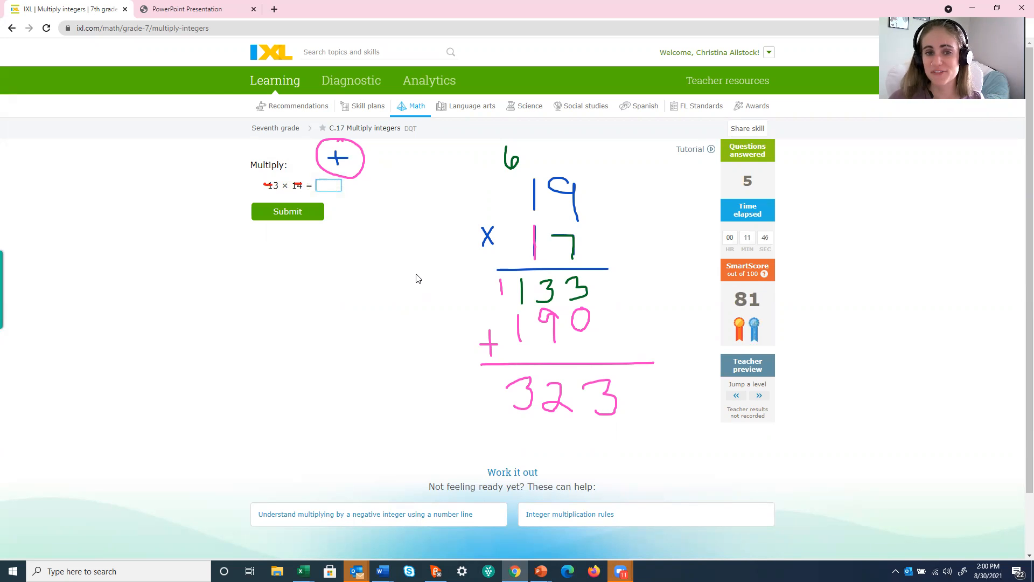
mouse_move(415, 274)
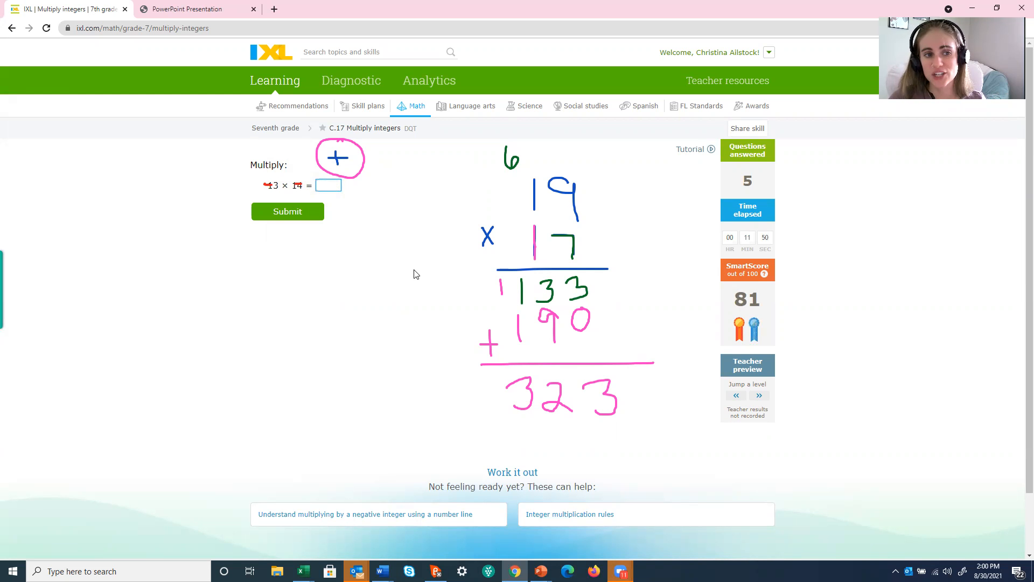
mouse_move(426, 269)
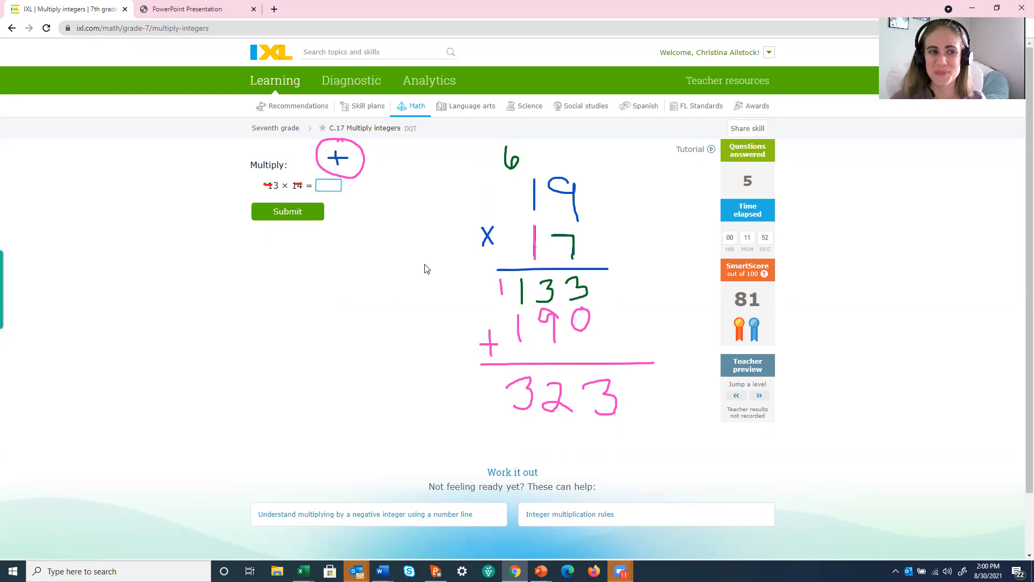